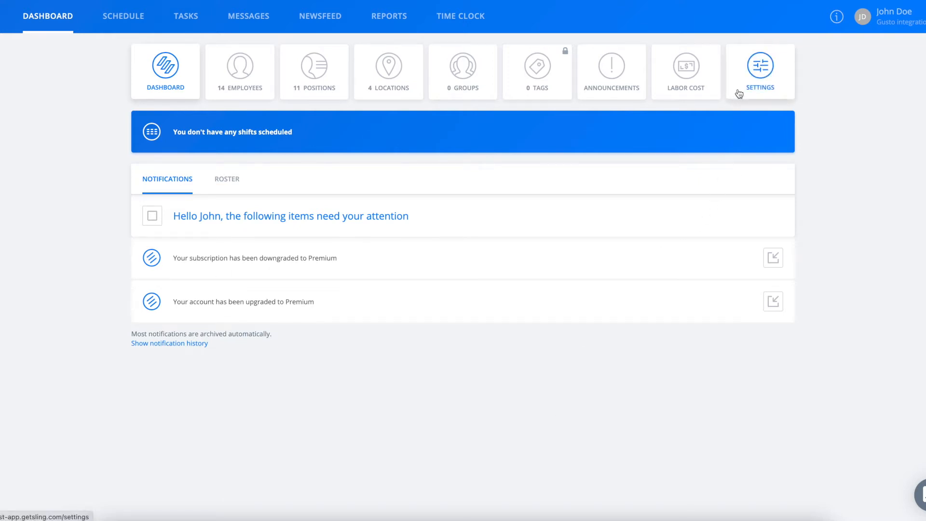
- Start connecting Gusto from the Payroll apps list in Settings > Integrations
click(759, 70)
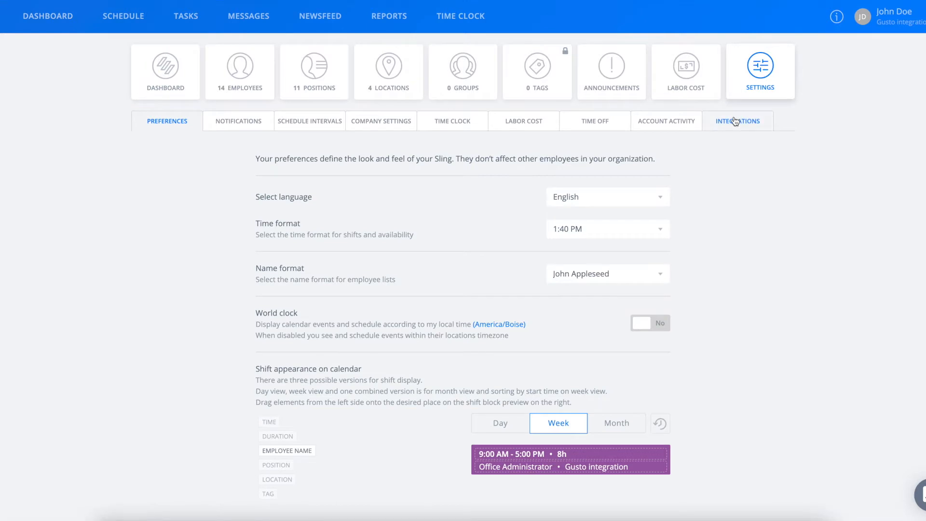
click(738, 121)
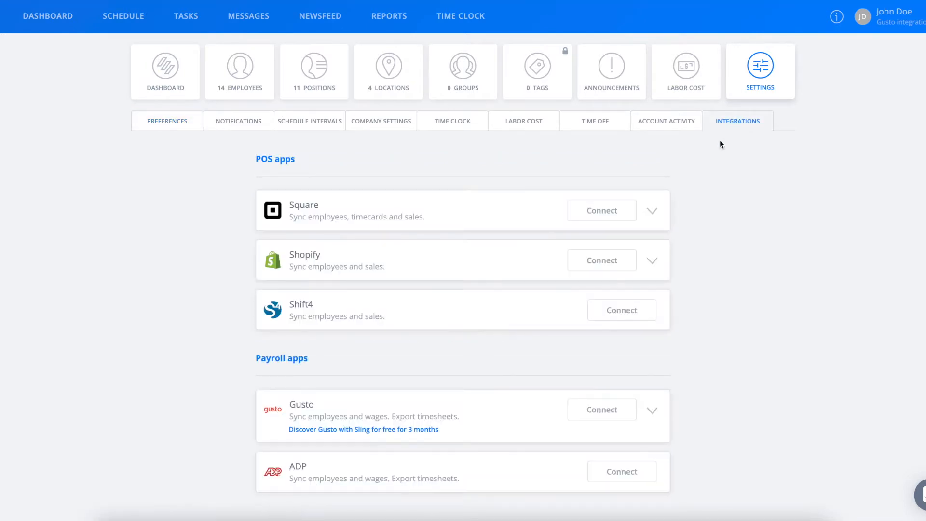
click(601, 409)
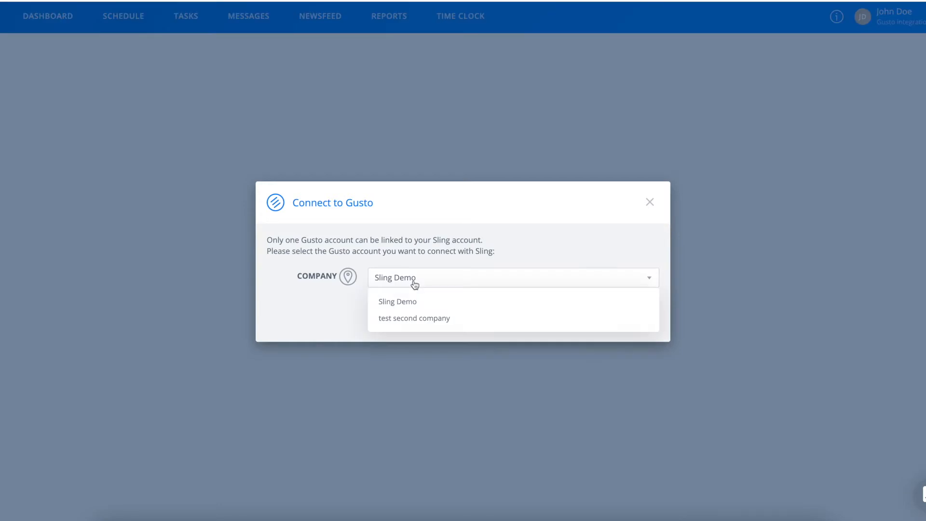
- Link the account to the Sling Demo Gusto company to complete the connection
click(414, 302)
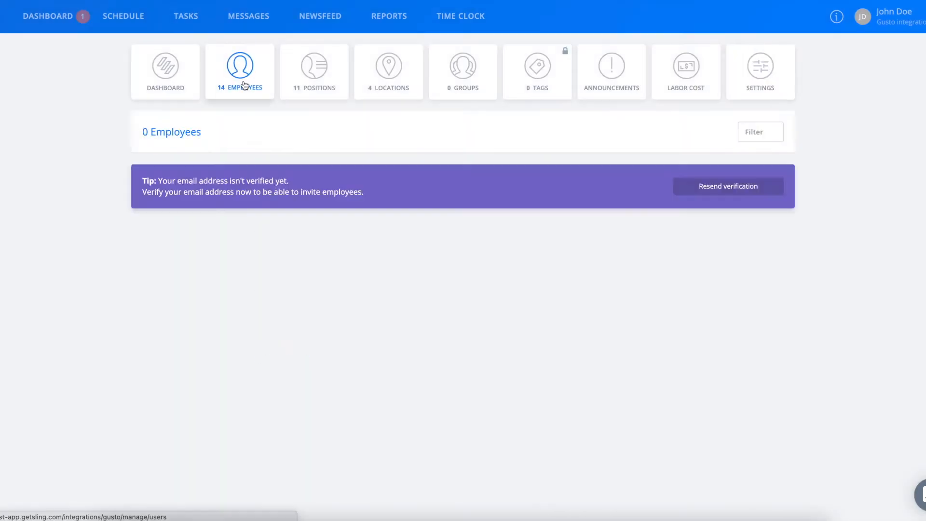
- Review the synced employees list and their wages under Labor Cost
click(239, 65)
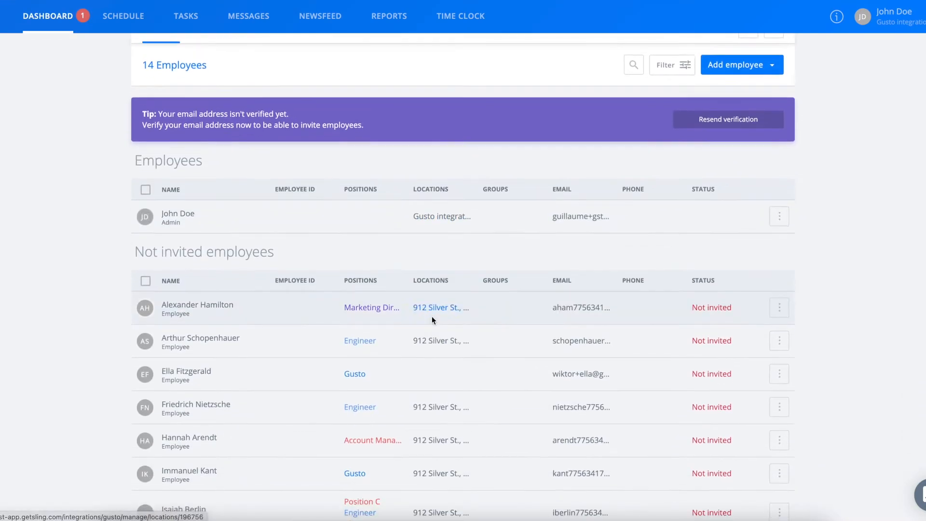
scroll(down, 3)
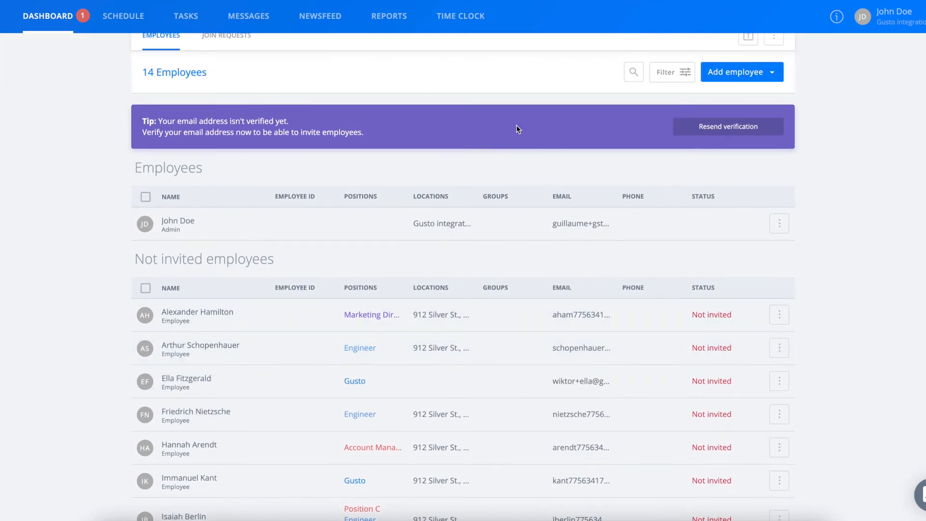
click(686, 67)
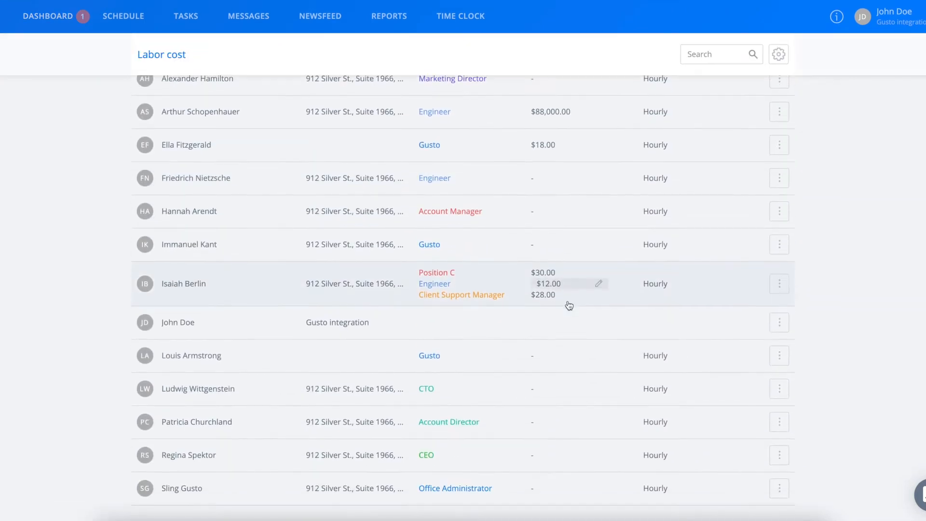
scroll(down, 3)
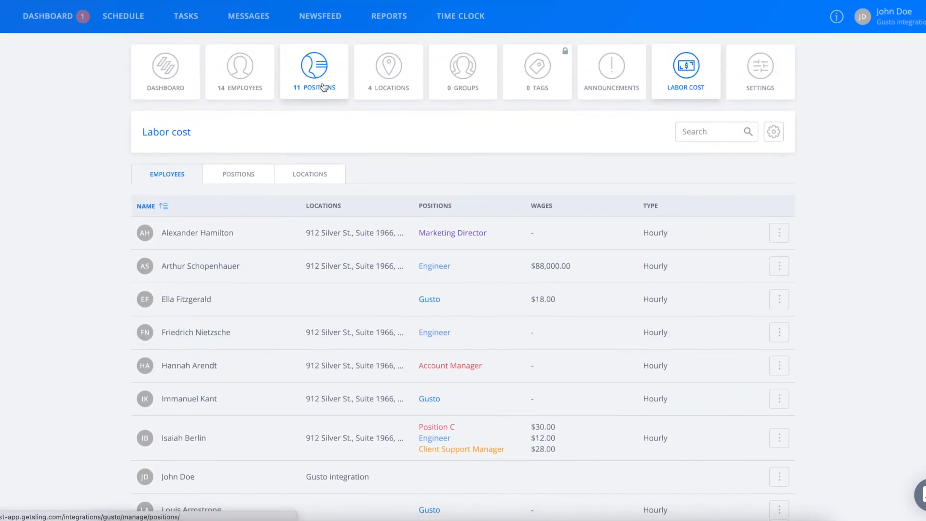
- Review the Positions list, then view the 28 Dec – 03 Jan Time Clock timesheet
click(314, 71)
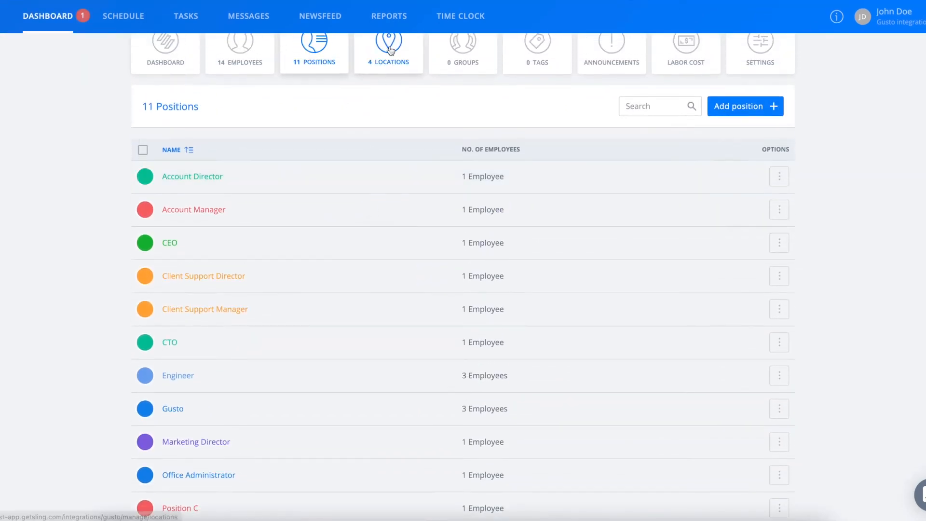
click(460, 17)
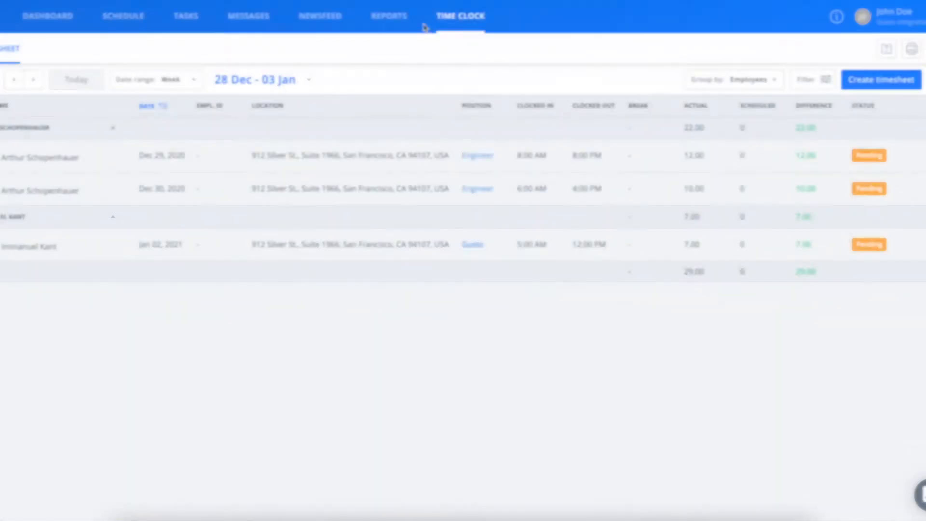
- Show the Payroll report with the date range set to Payroll (Bi-weekly), 15–28 Dec
click(389, 17)
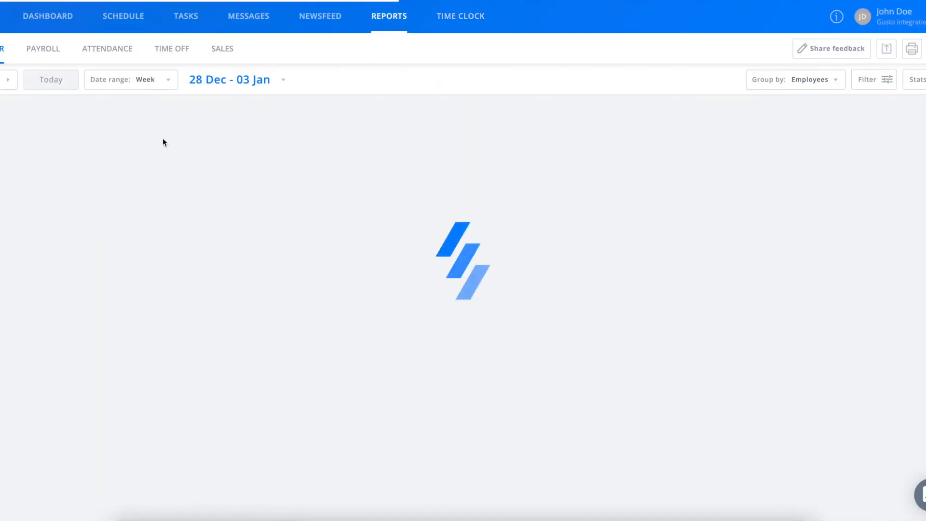
click(43, 49)
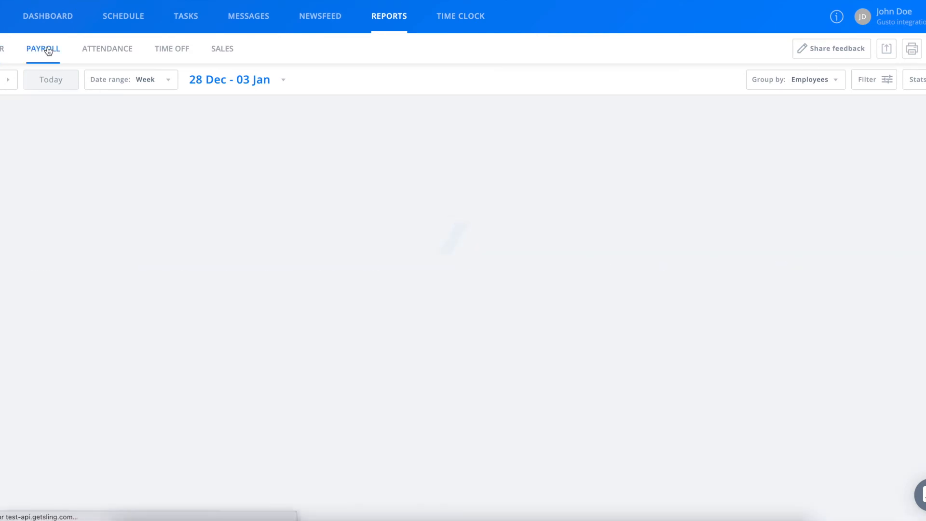
click(130, 79)
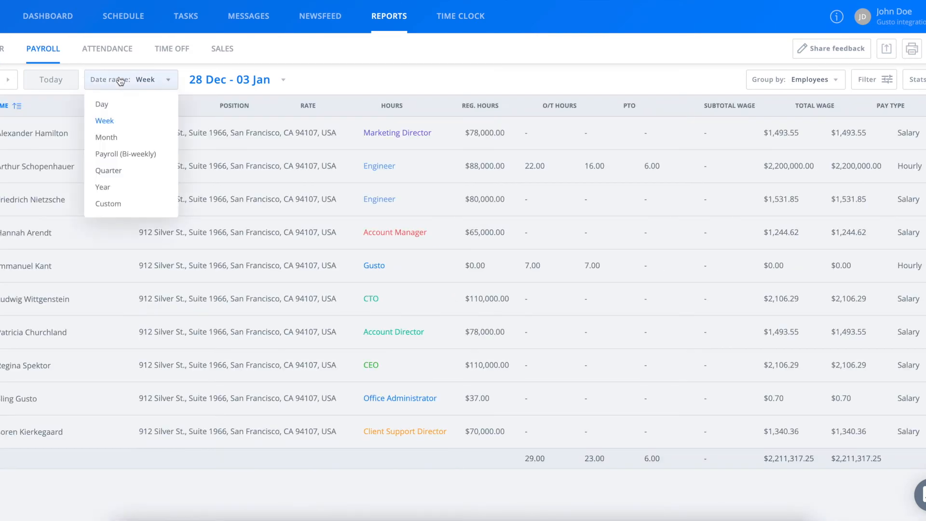
click(125, 153)
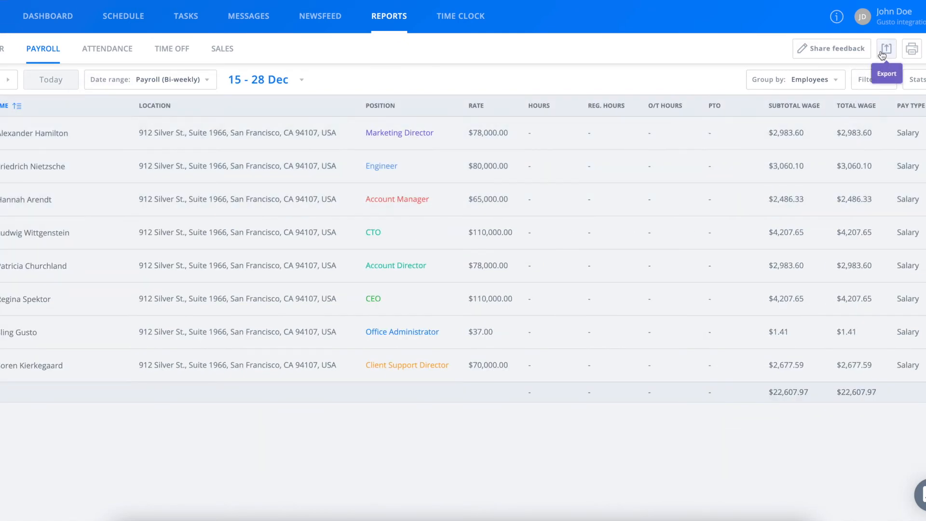
- Export the payroll report to Gusto and continue to Gusto after it succeeds
click(885, 48)
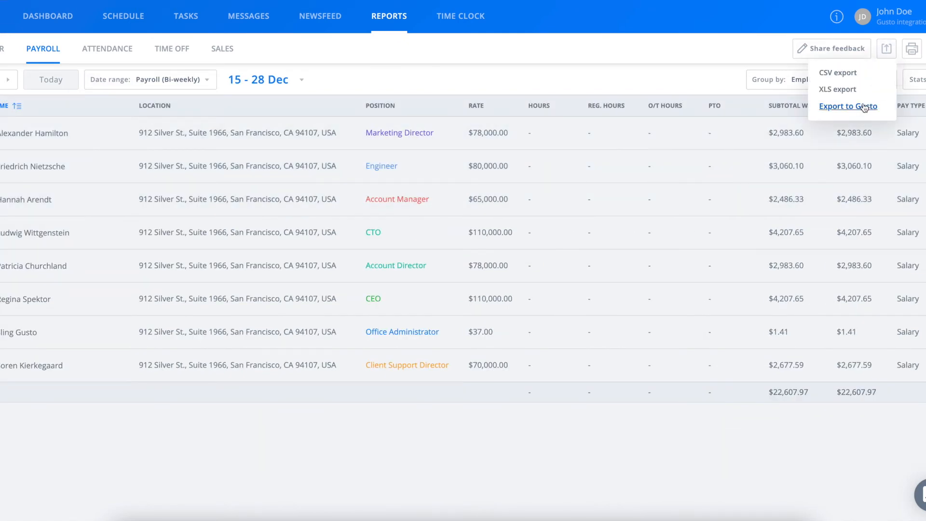
click(847, 106)
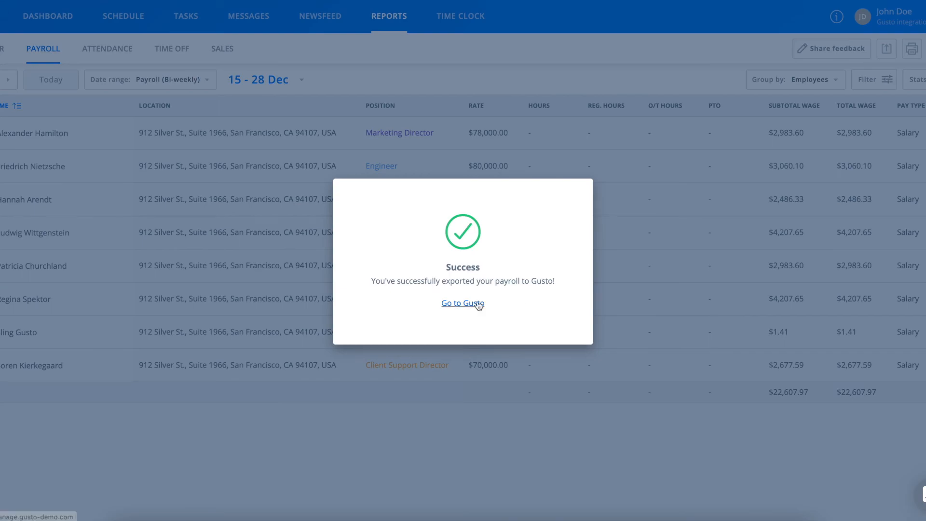
click(462, 304)
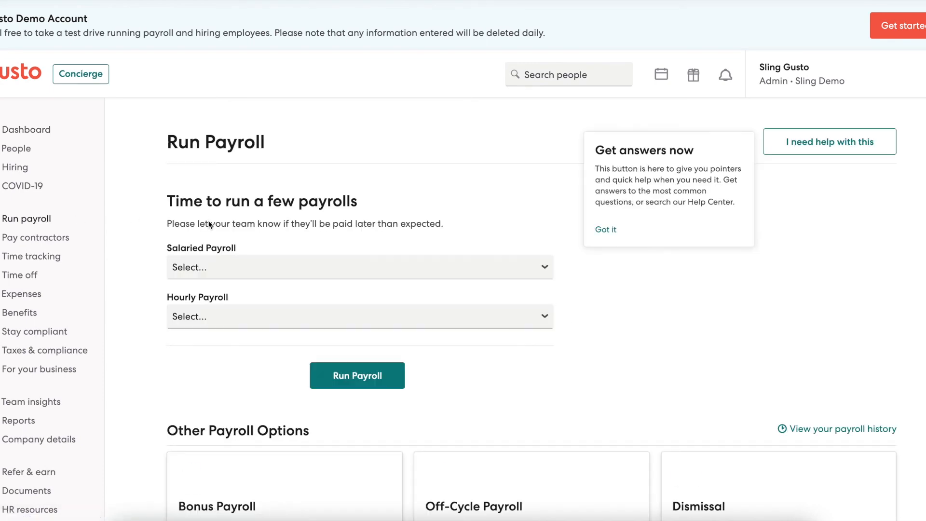
- Show the Hourly Payroll pay period choices on Gusto's Run Payroll page
click(359, 316)
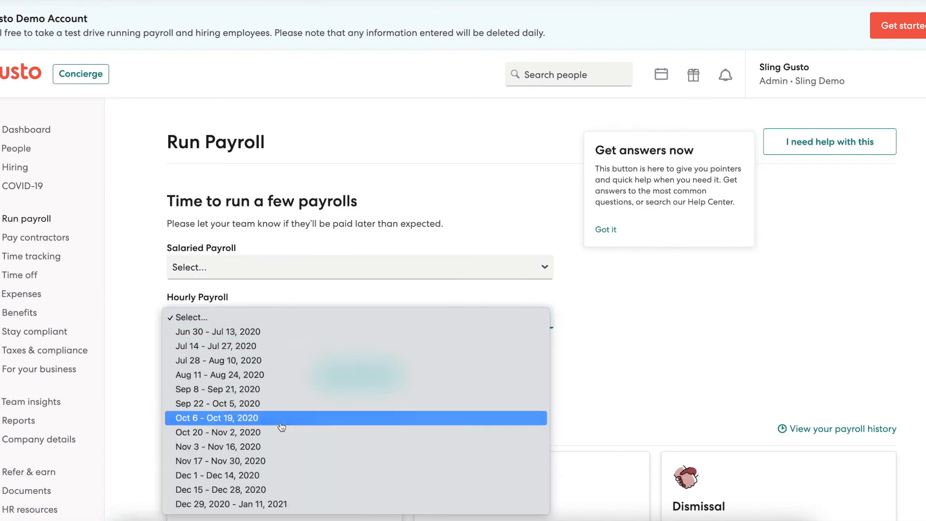